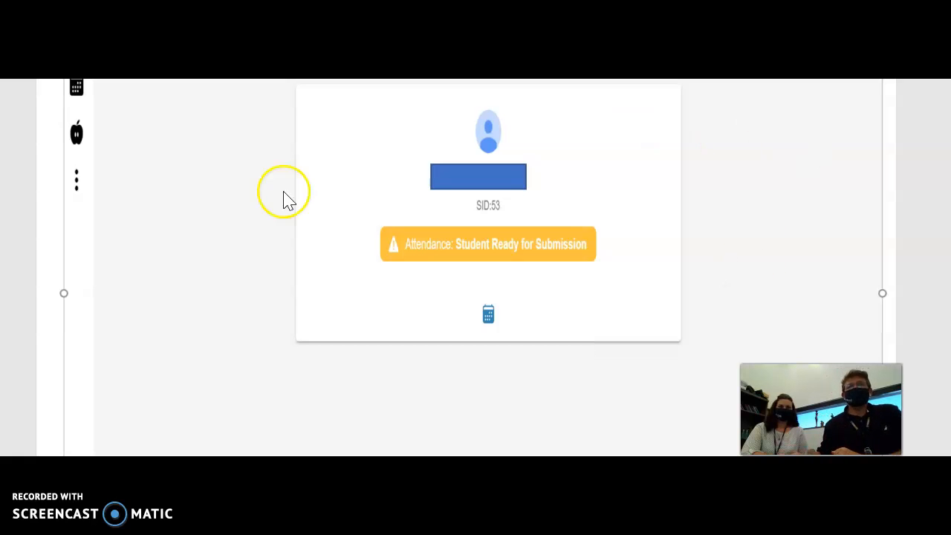
mouse_move(671, 122)
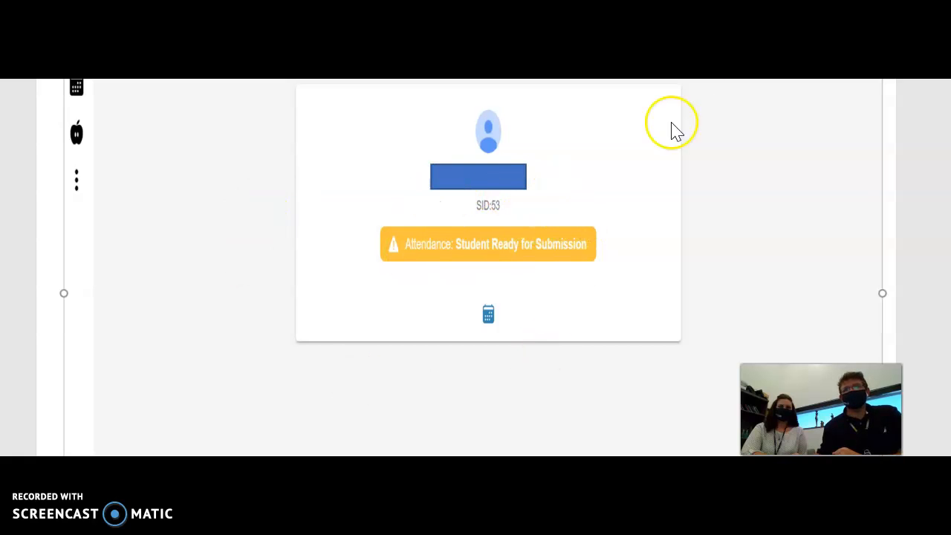
mouse_move(535, 275)
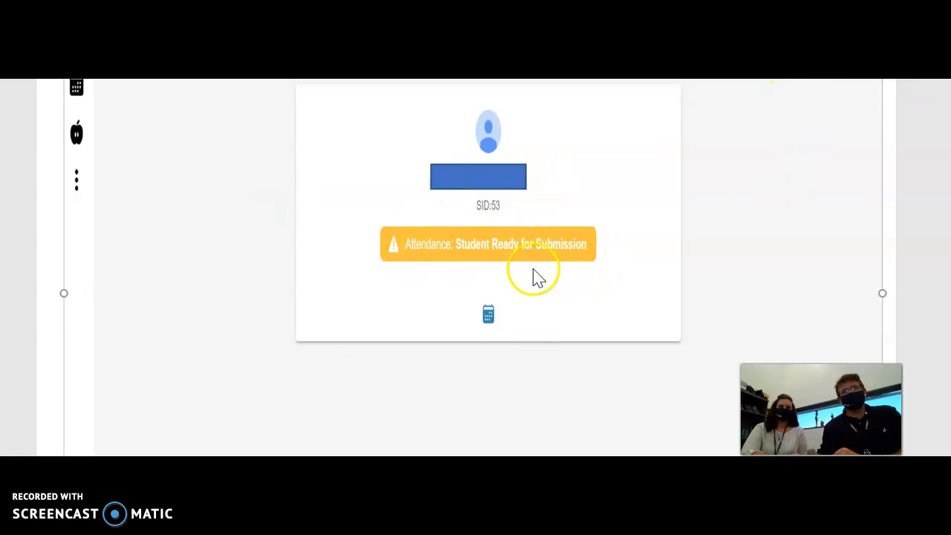
mouse_move(215, 163)
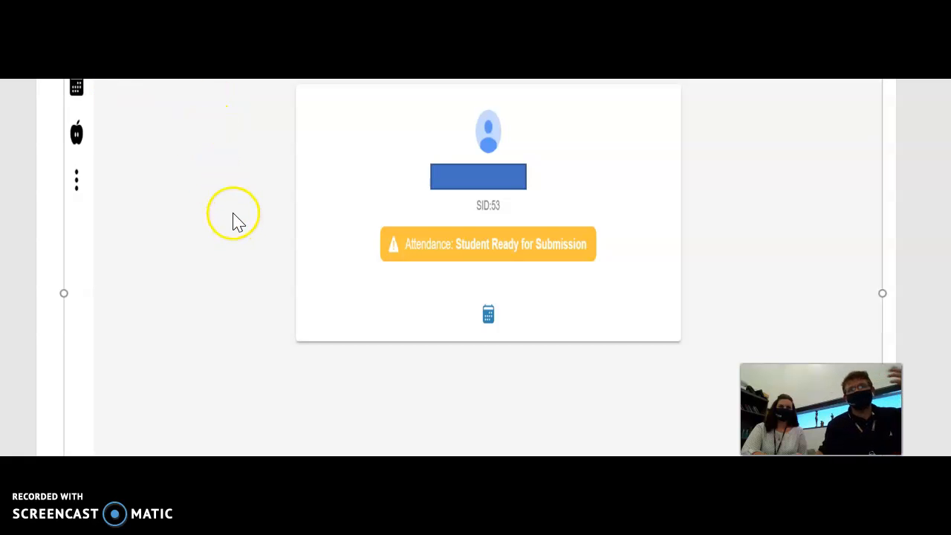
mouse_move(77, 87)
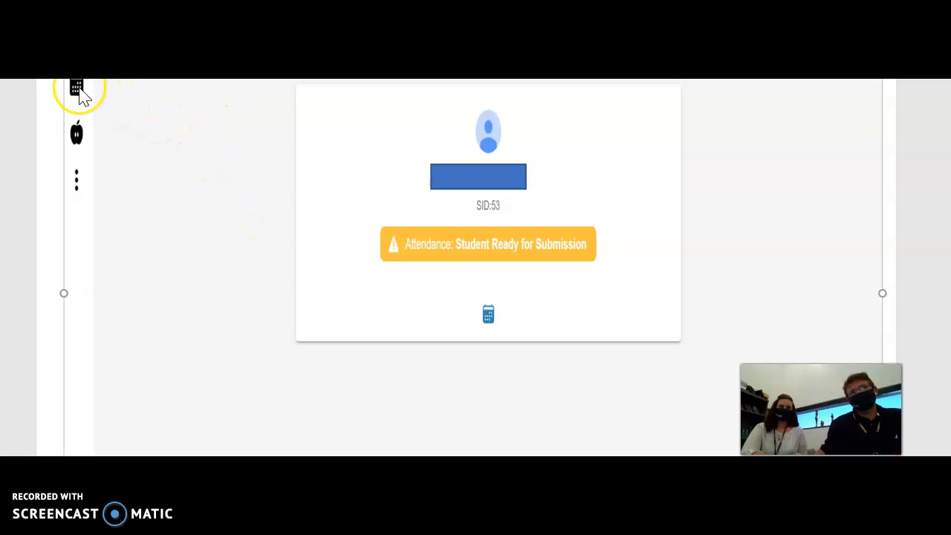
mouse_move(740, 100)
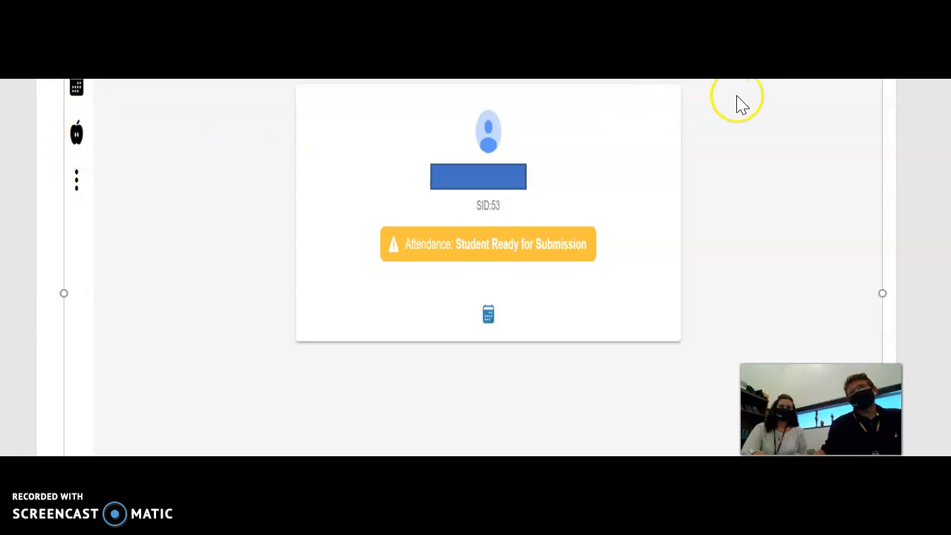
mouse_move(799, 245)
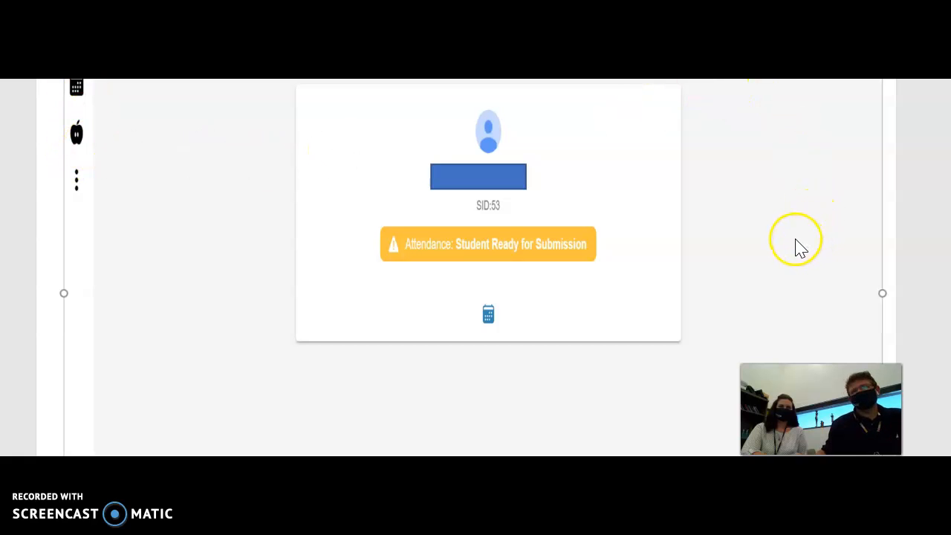
mouse_move(76, 100)
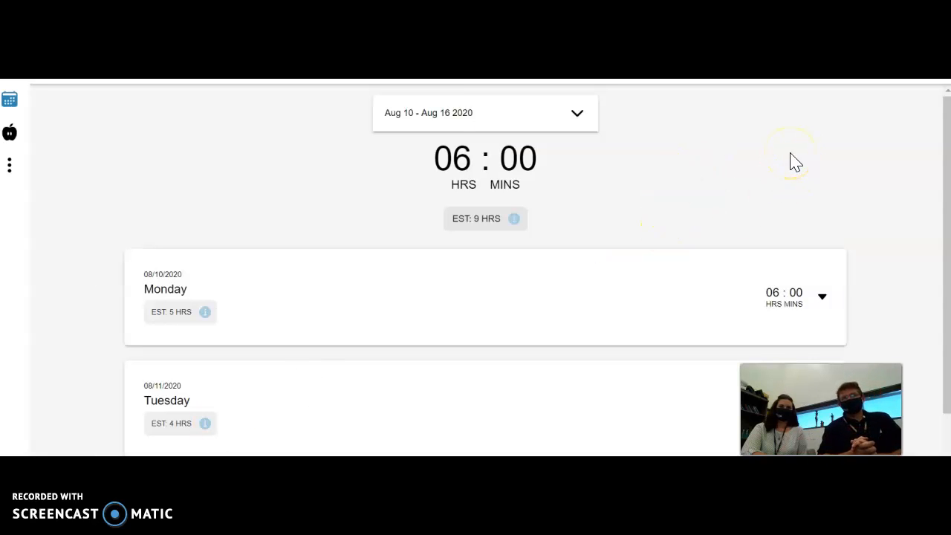
Scroll the Aug 10 – Aug 16 attendance calendar to show the Monday and Tuesday rows.
scroll(down, 3)
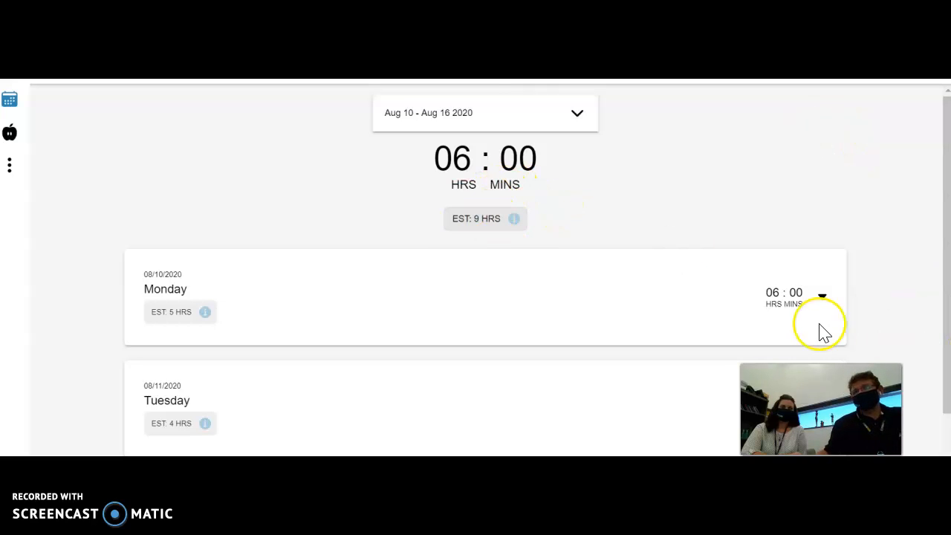
mouse_move(717, 326)
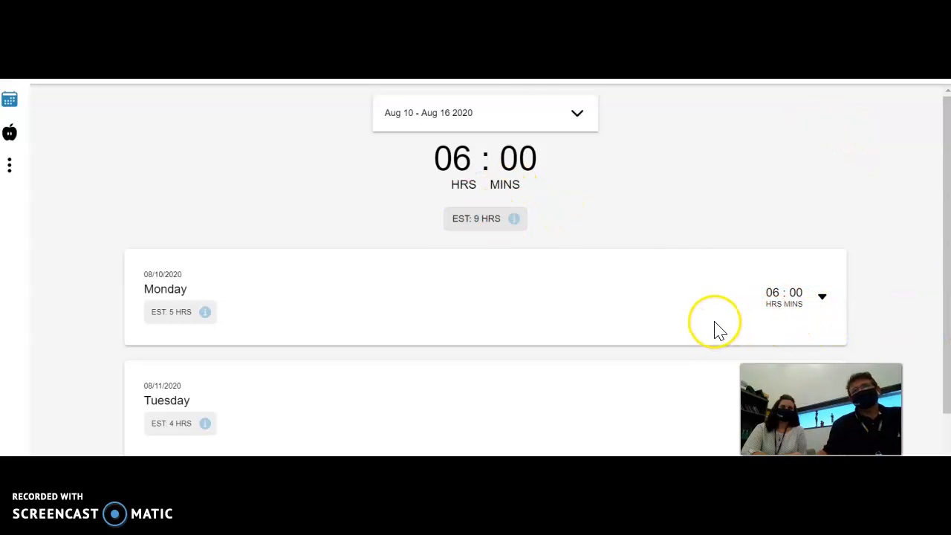
mouse_move(569, 196)
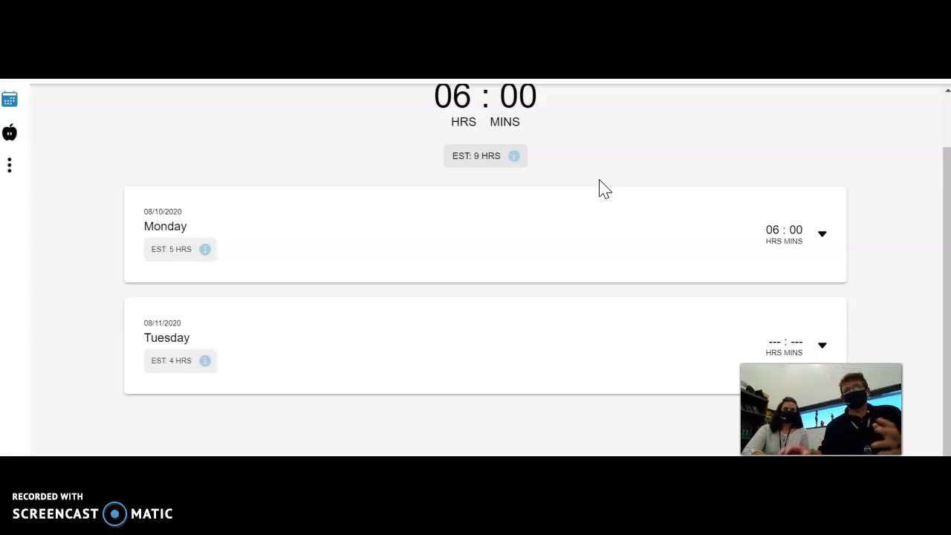
mouse_move(825, 343)
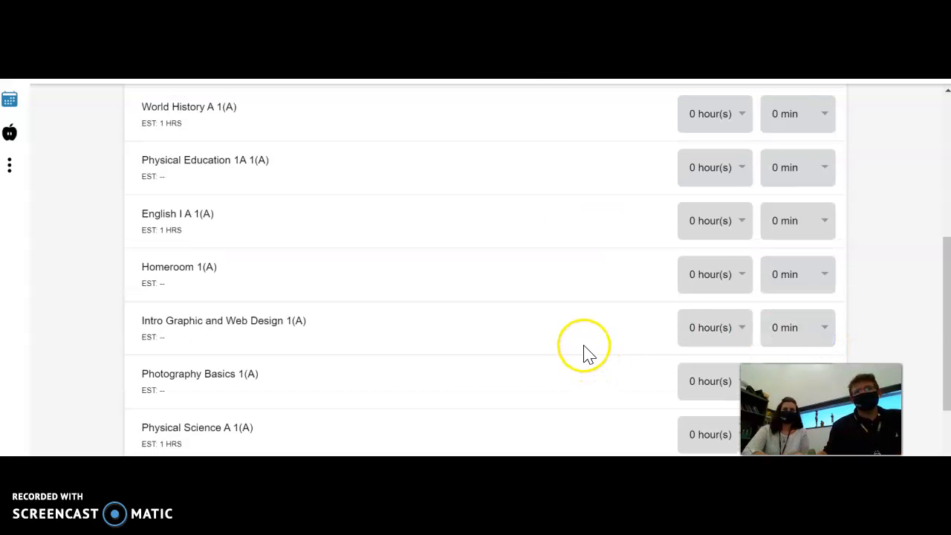
mouse_move(616, 160)
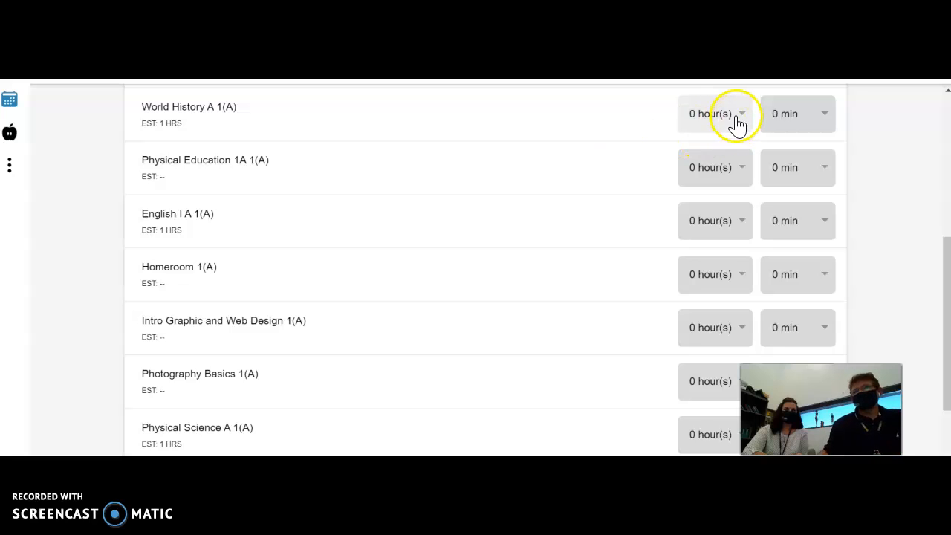
Enter 2 hours each for Tuesday's World History A and English I A, and set Physical Science A hours.
click(713, 114)
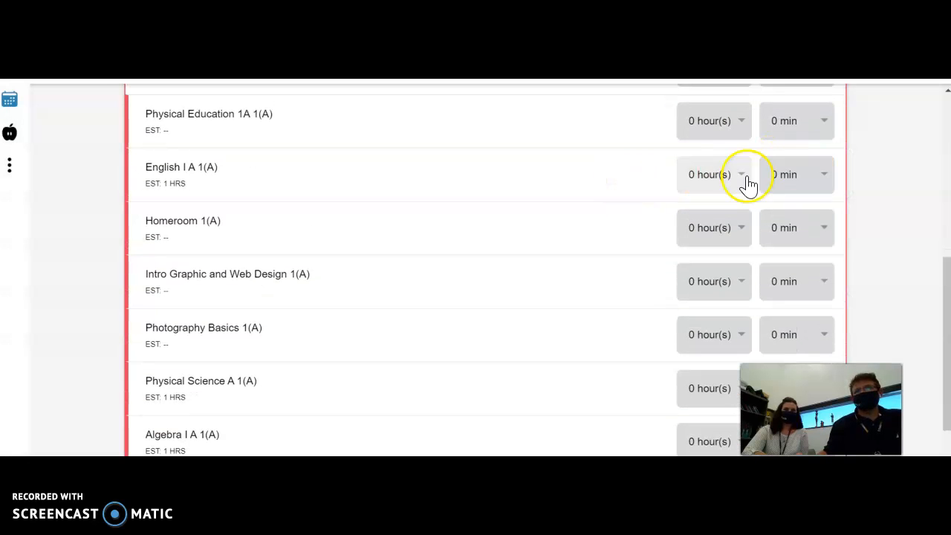
click(712, 174)
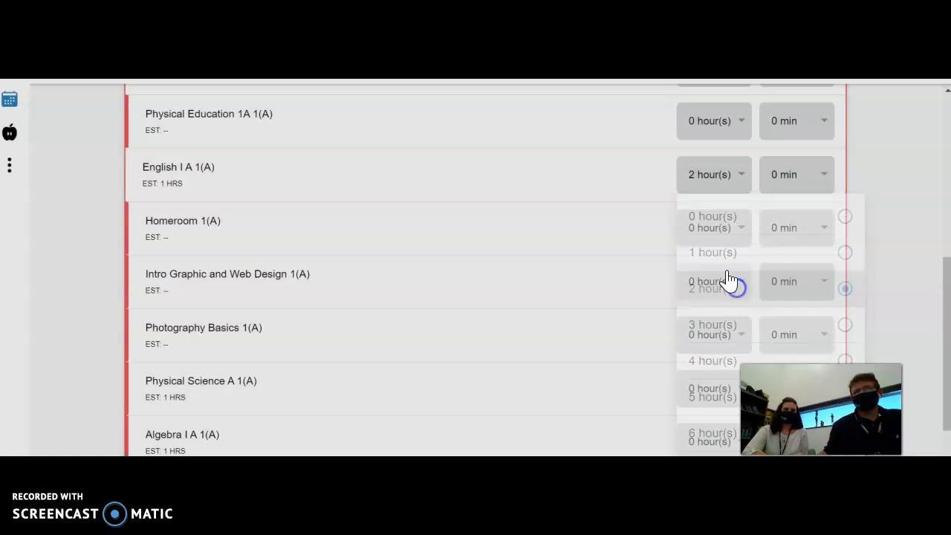
click(712, 281)
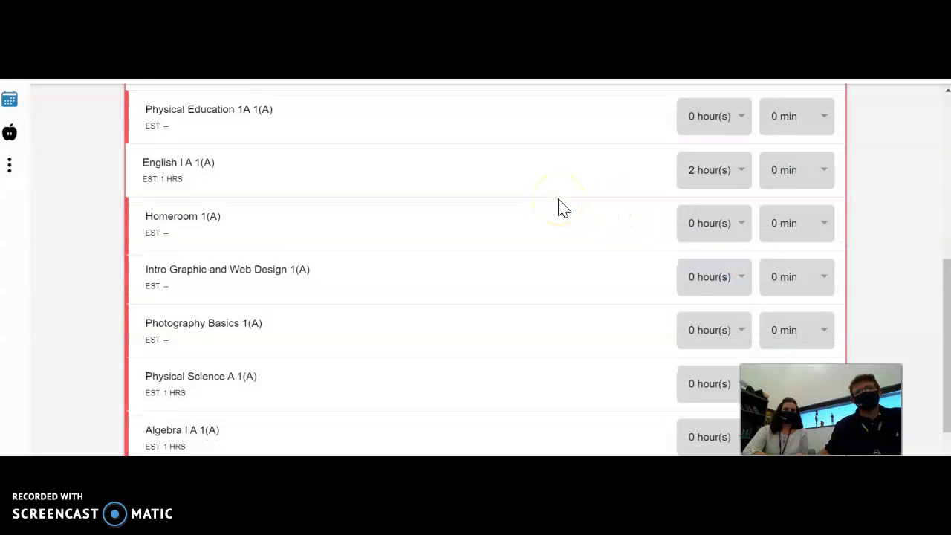
click(710, 313)
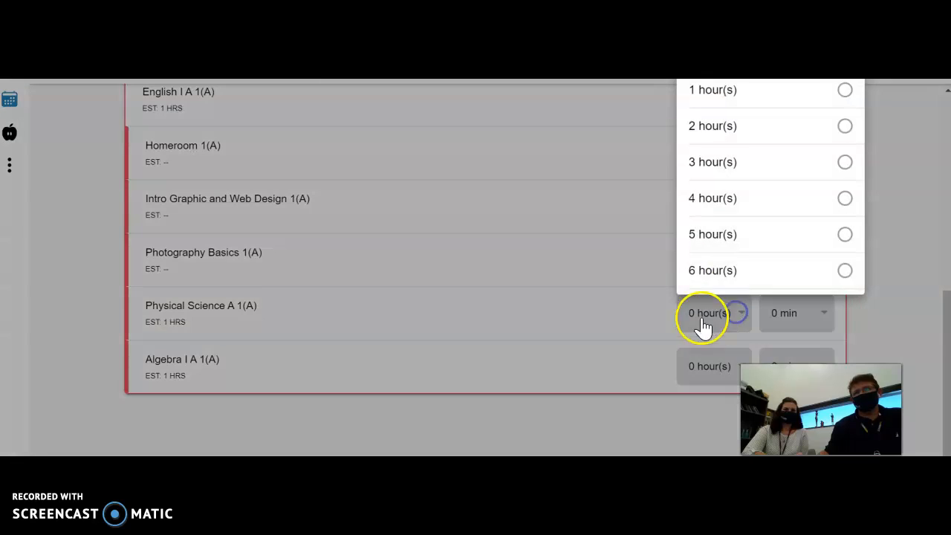
click(712, 89)
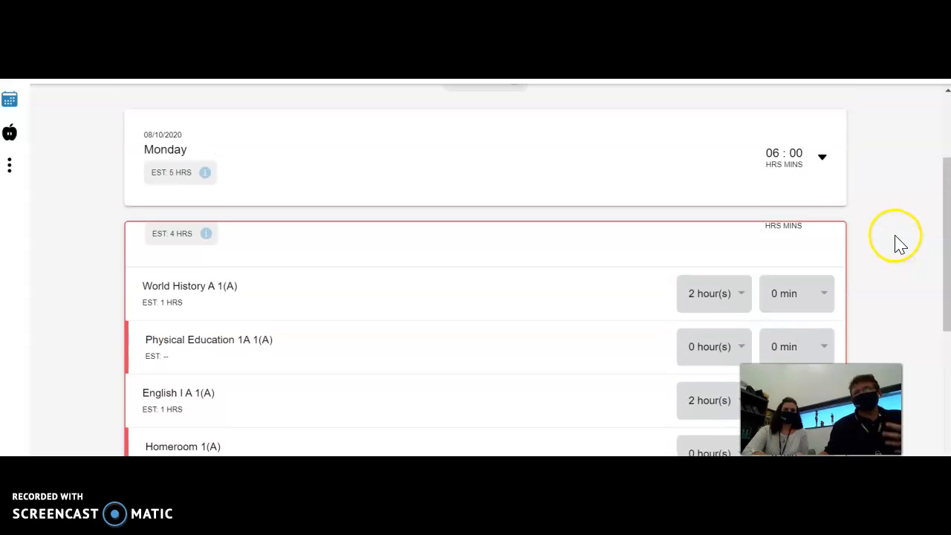
scroll(down, 3)
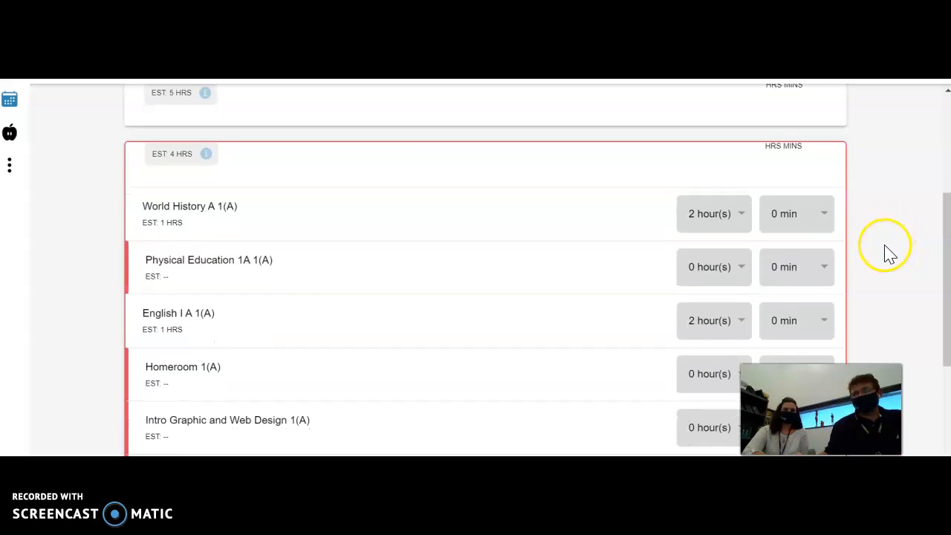
scroll(down, 3)
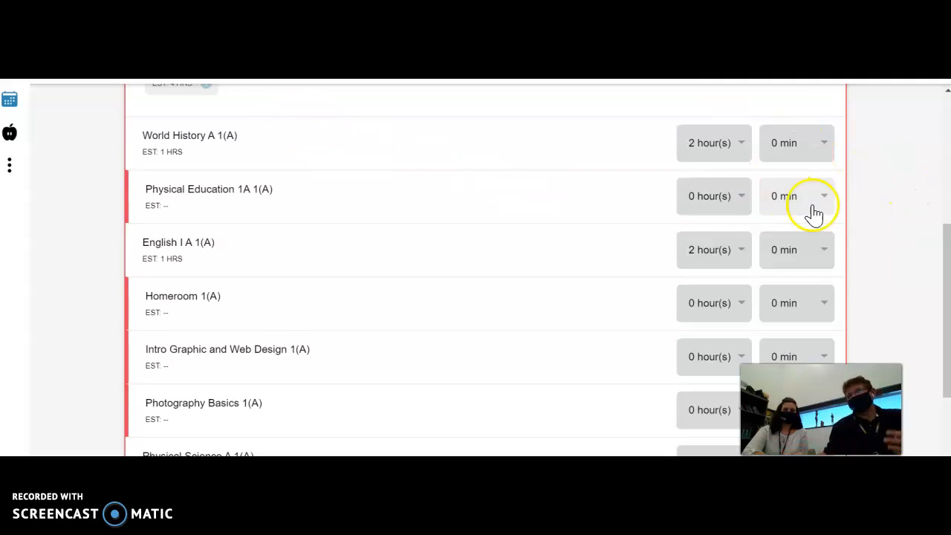
mouse_move(899, 237)
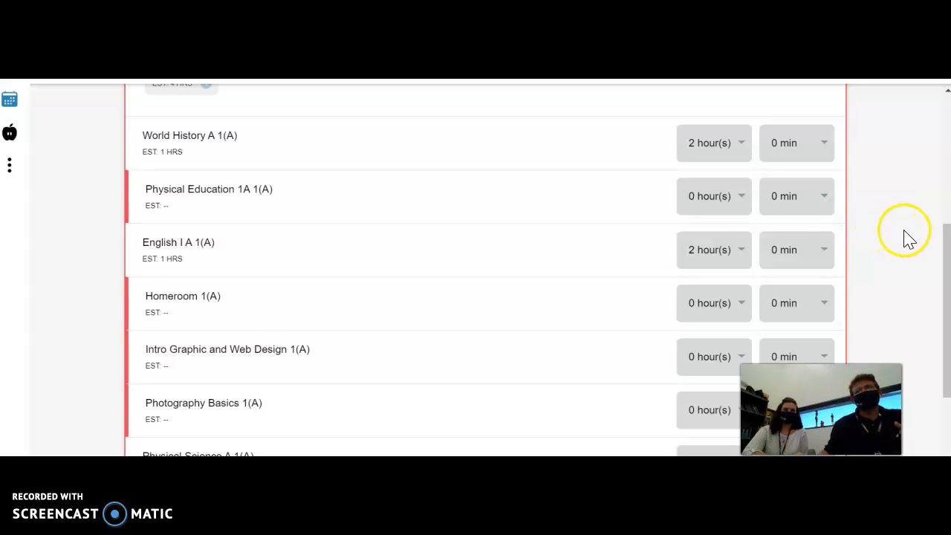
mouse_move(508, 178)
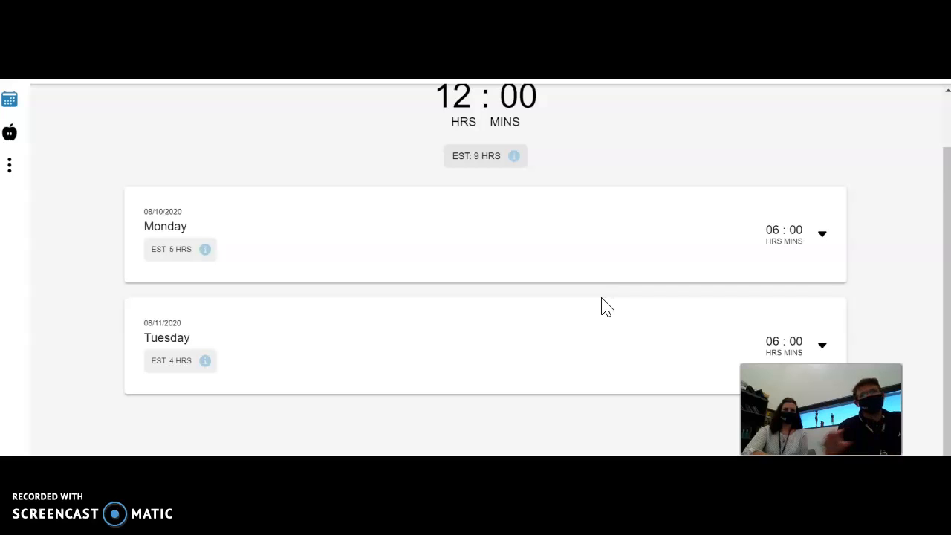
mouse_move(63, 242)
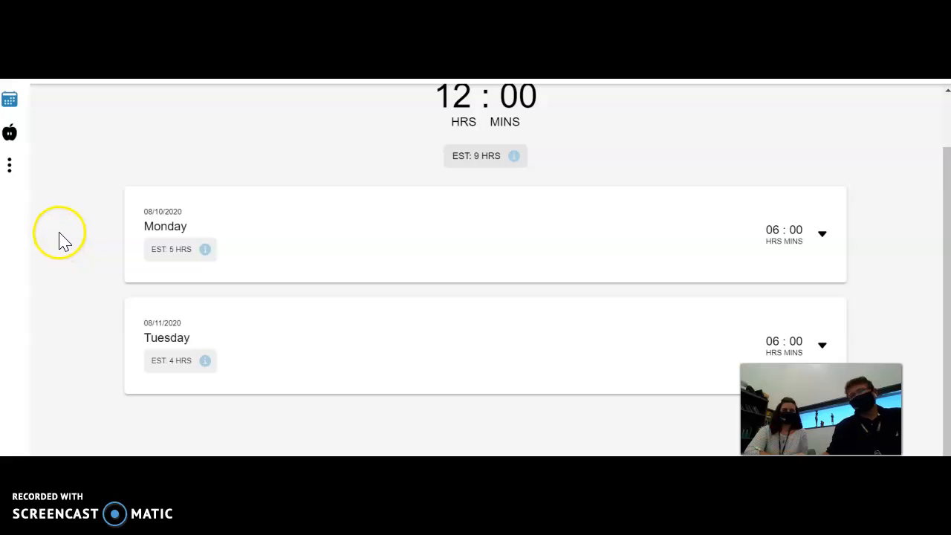